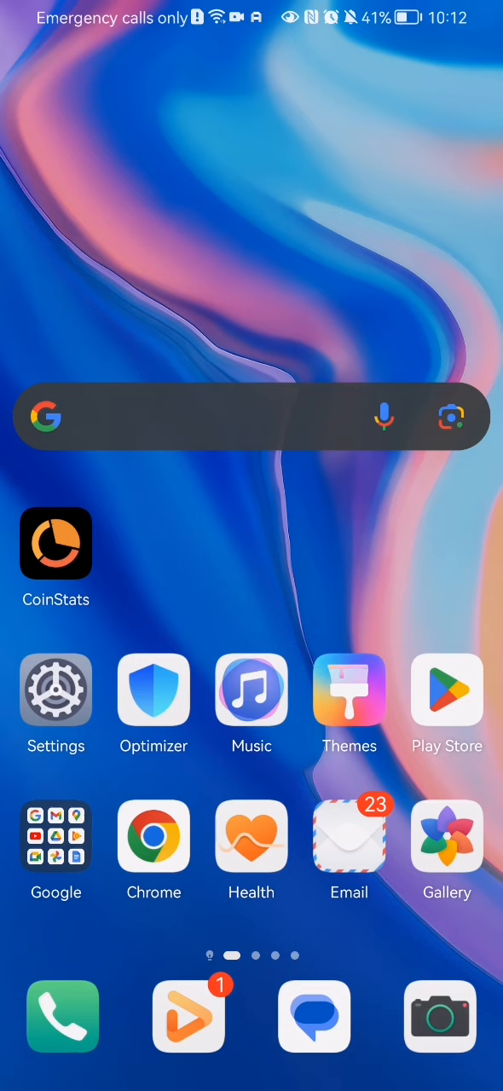
Launch CoinStats from the home screen to its top coin prices page.
click(54, 544)
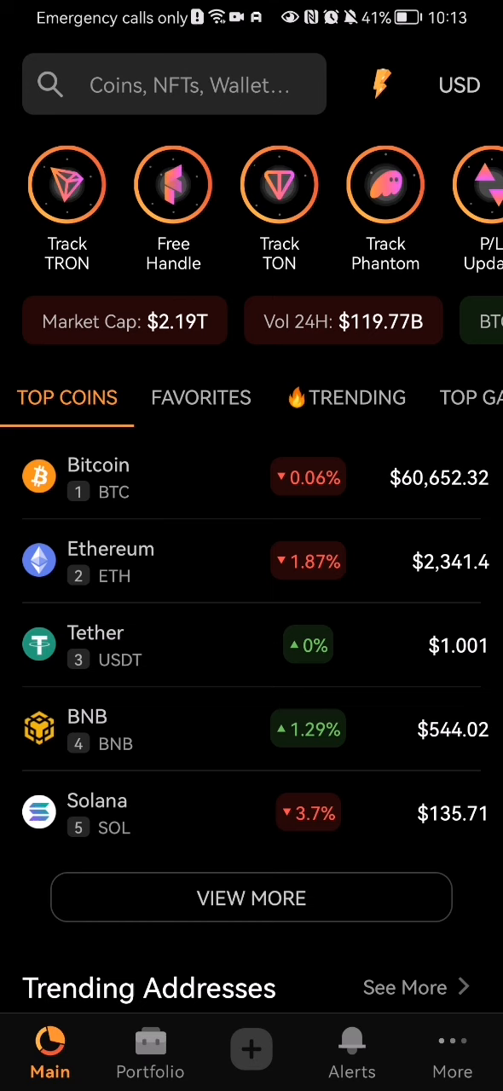
Go to More > Help & Support and reach the Contact Us support chat.
click(452, 1053)
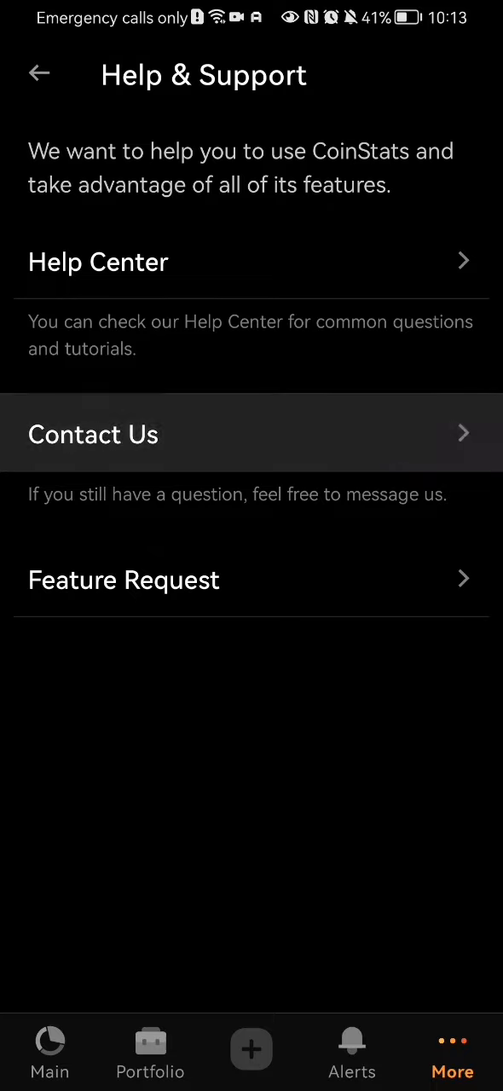
click(92, 433)
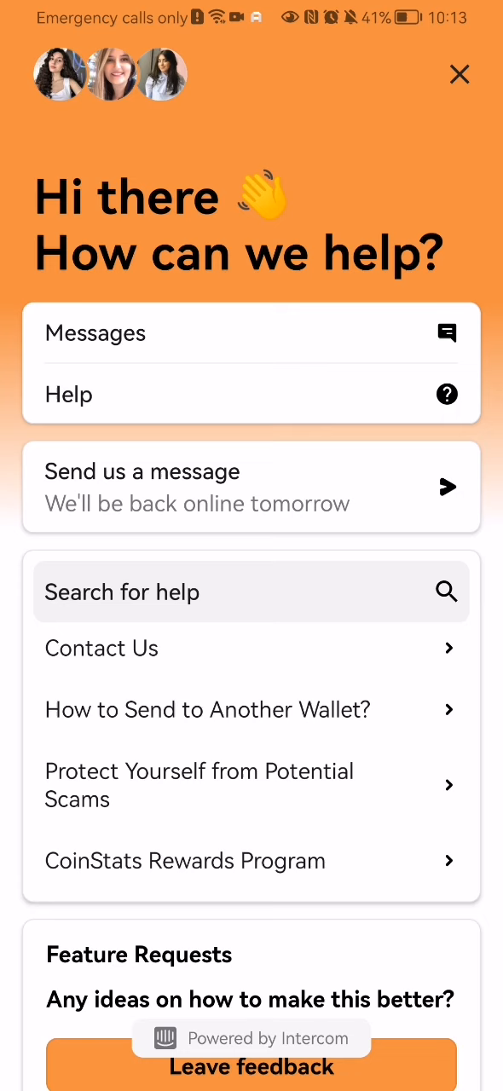
View the support Messages history, which shows no messages yet.
click(252, 334)
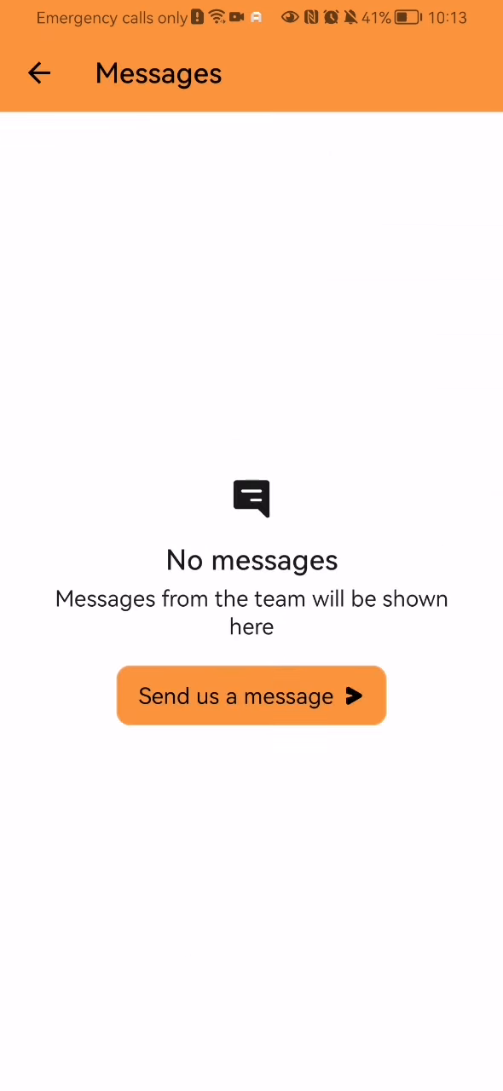